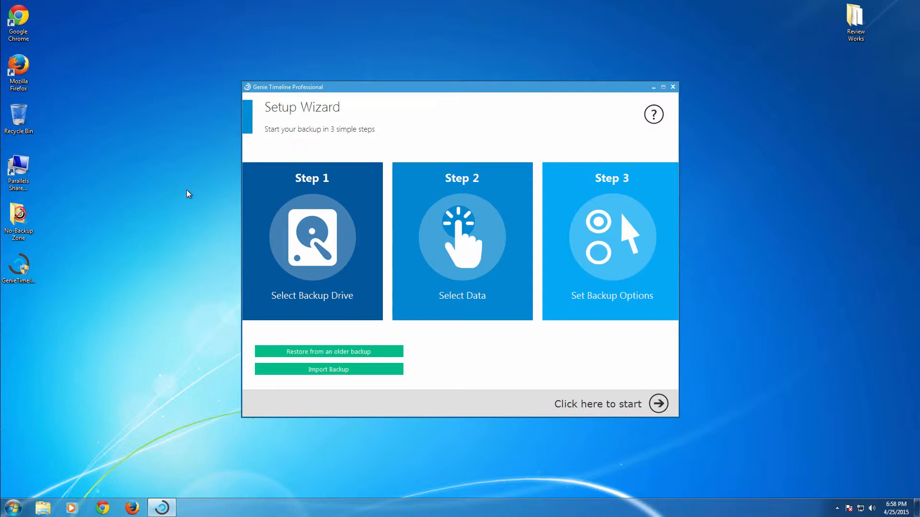
mouse_move(303, 207)
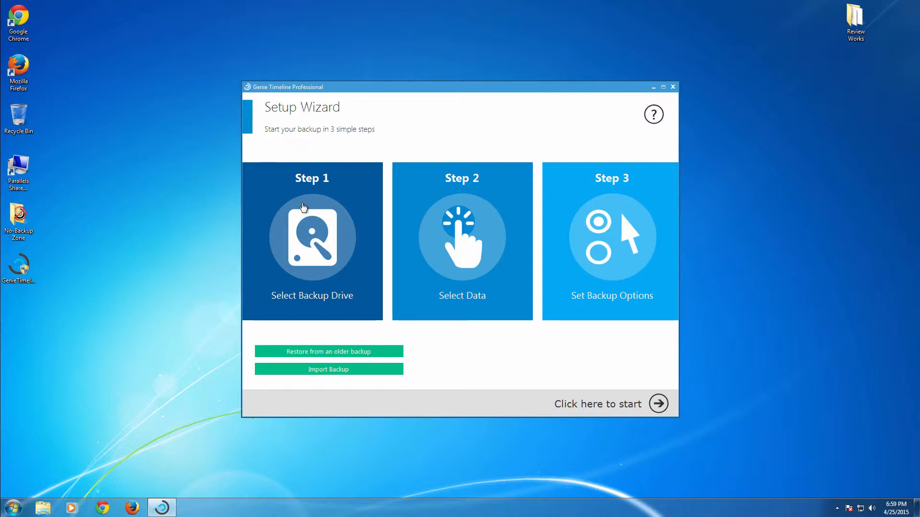
mouse_move(620, 221)
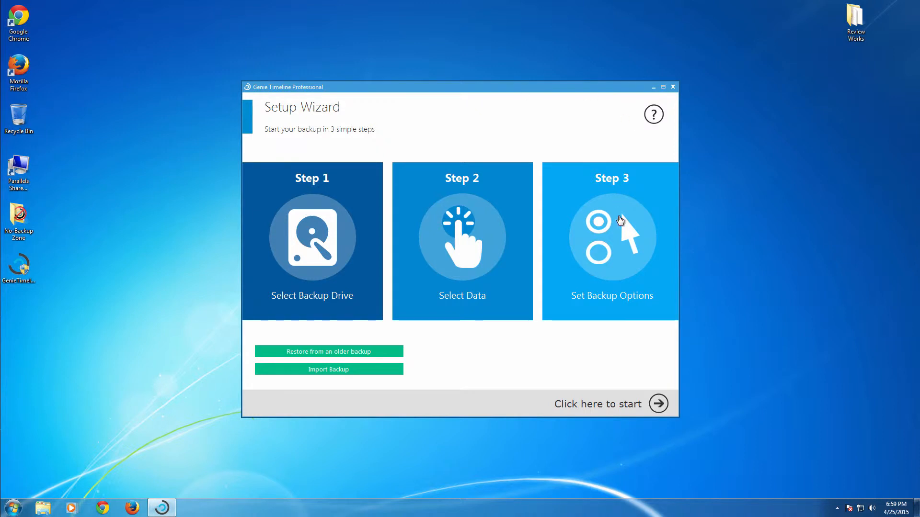
mouse_move(365, 224)
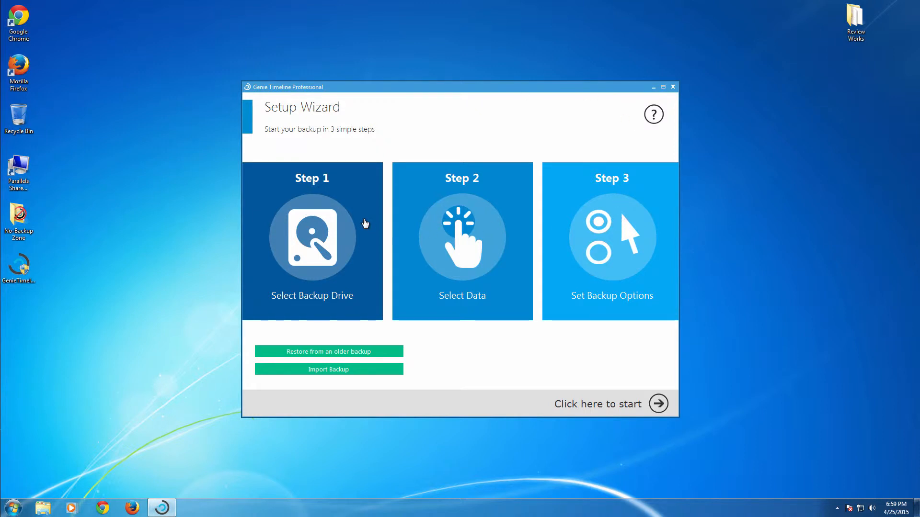
mouse_move(483, 251)
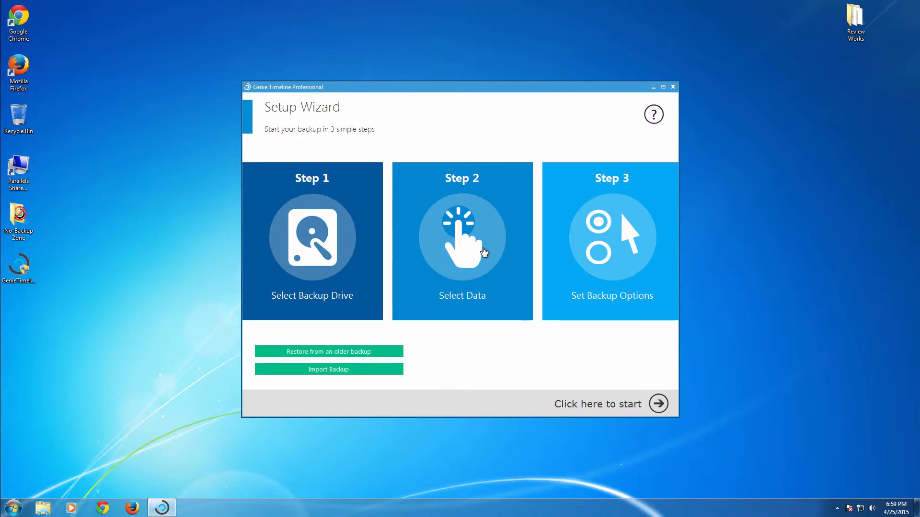
mouse_move(304, 262)
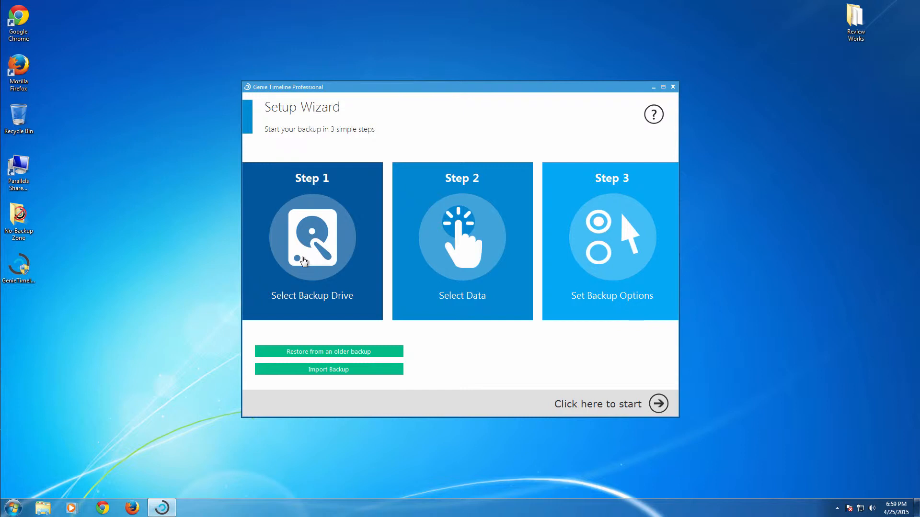
mouse_move(478, 285)
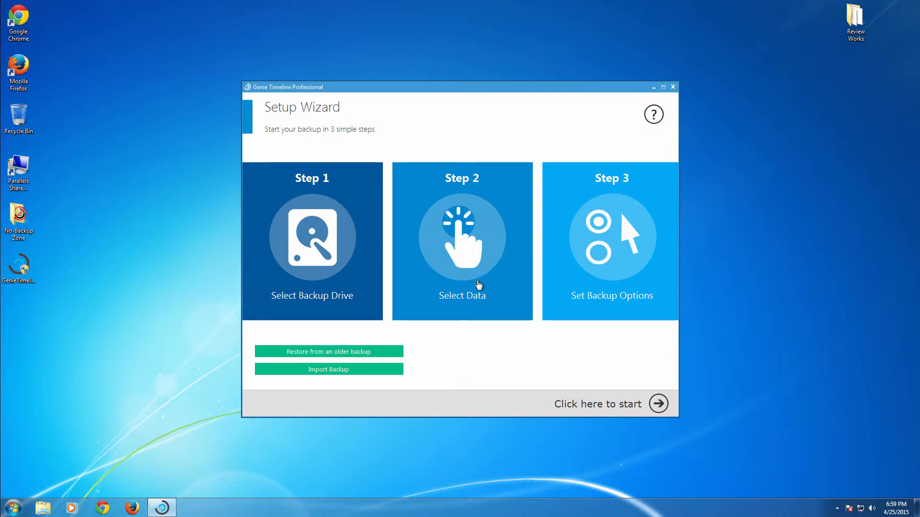
mouse_move(515, 313)
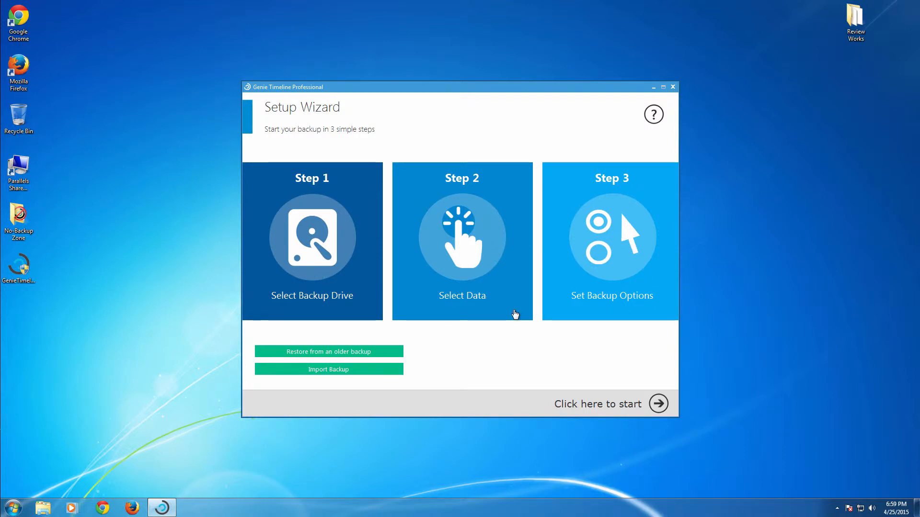
mouse_move(508, 314)
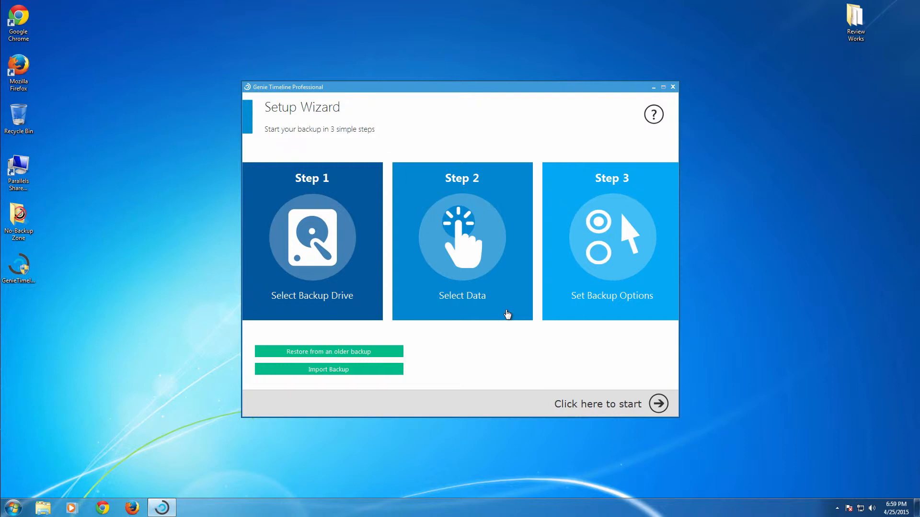
mouse_move(390, 282)
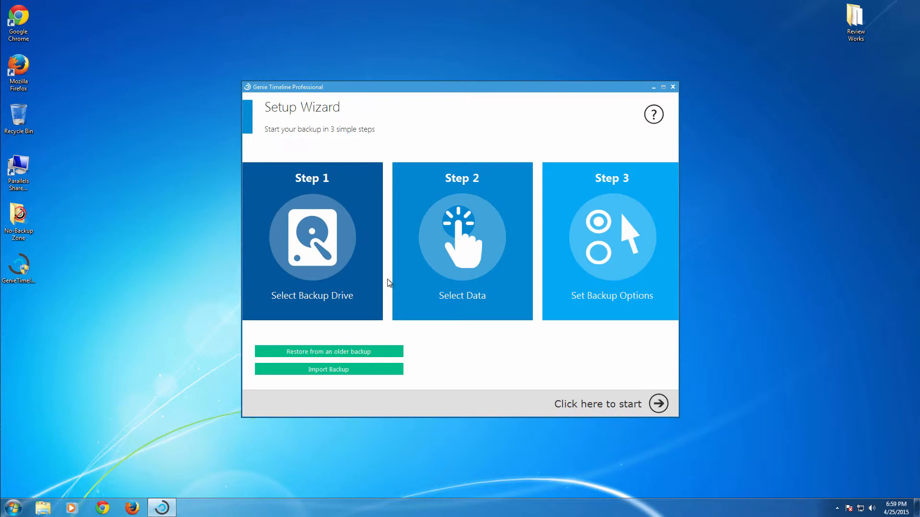
mouse_move(320, 240)
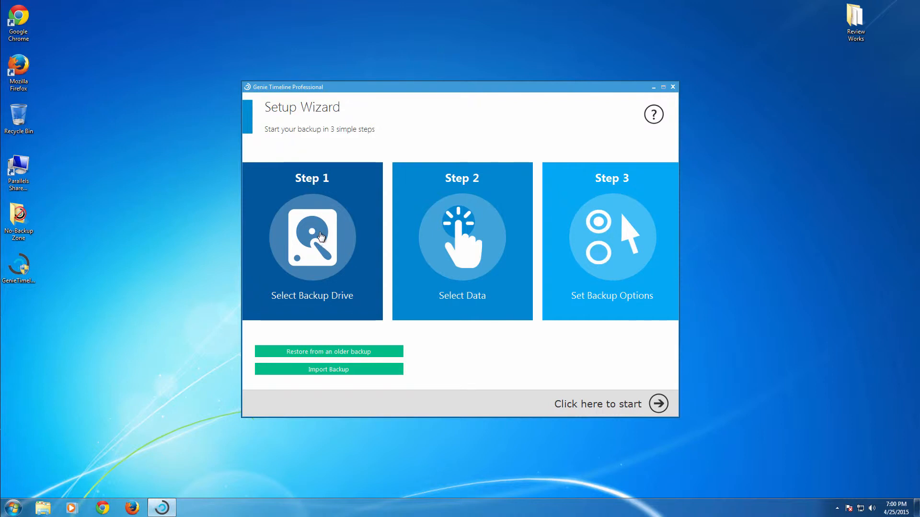
mouse_move(329, 355)
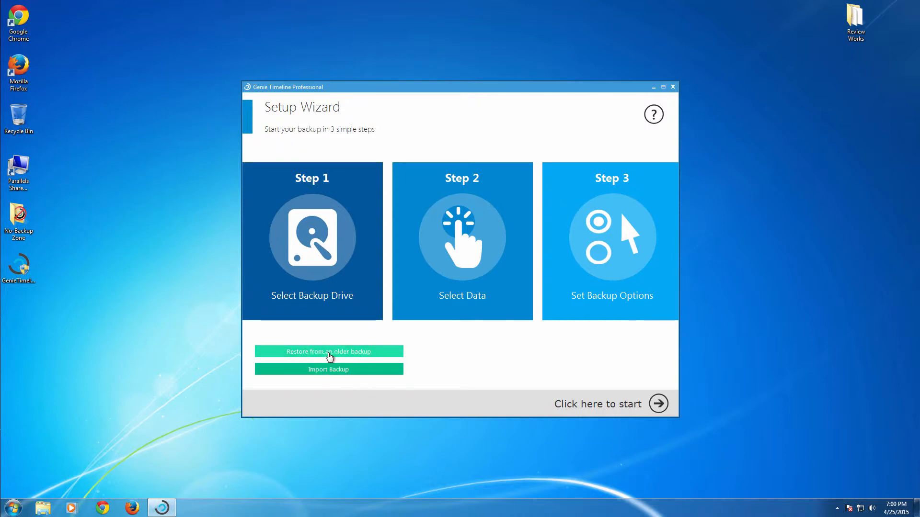
mouse_move(350, 358)
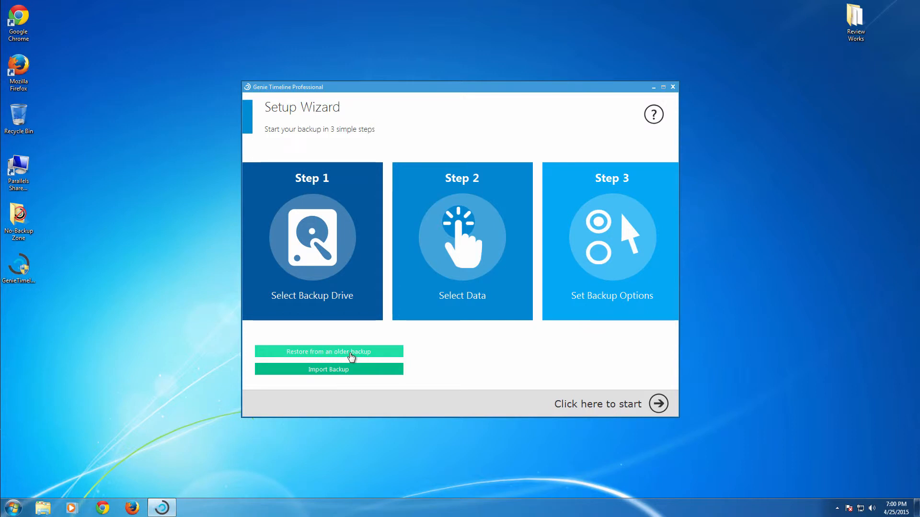
mouse_move(330, 327)
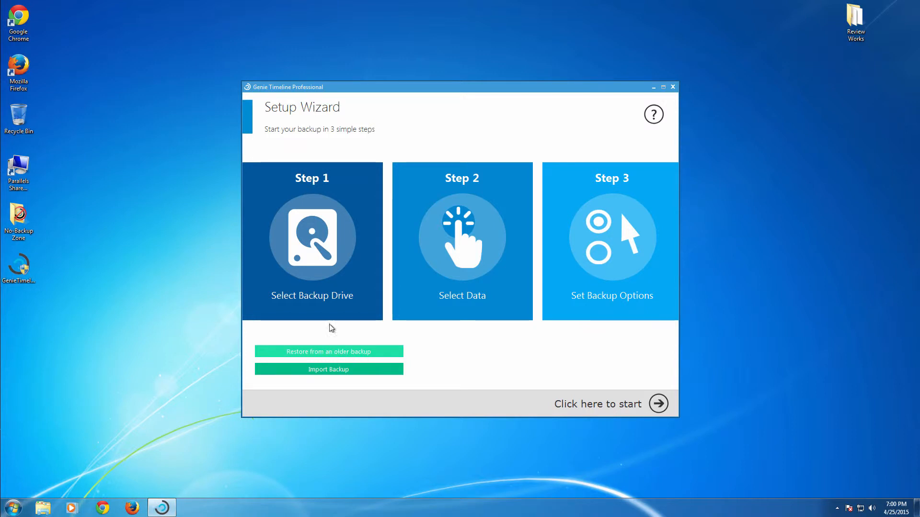
mouse_move(353, 355)
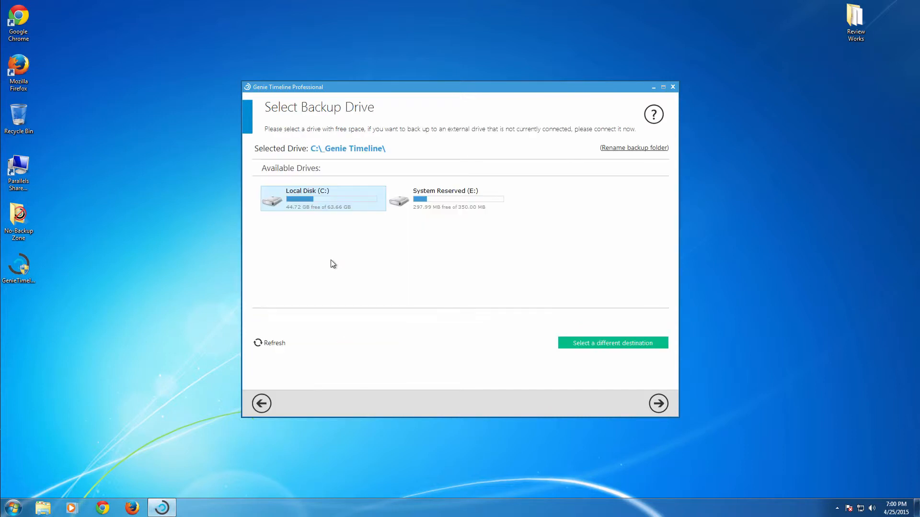
mouse_move(332, 235)
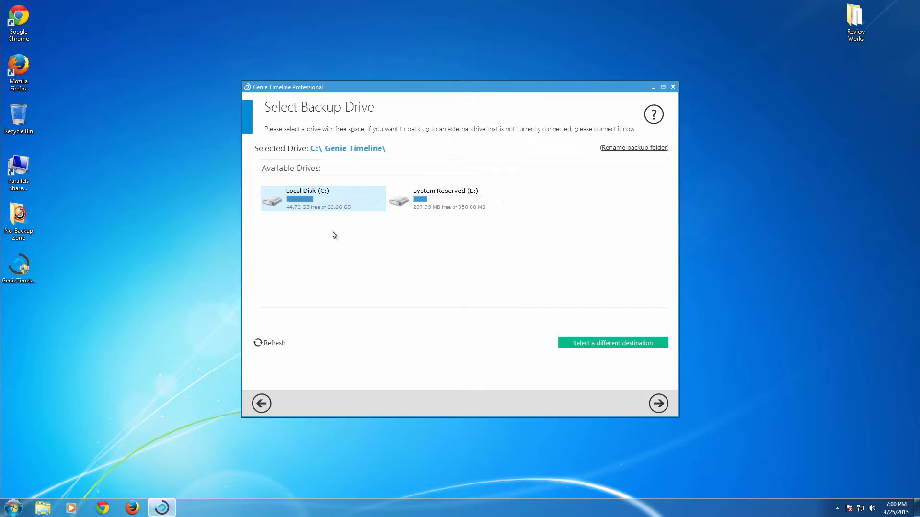
mouse_move(337, 203)
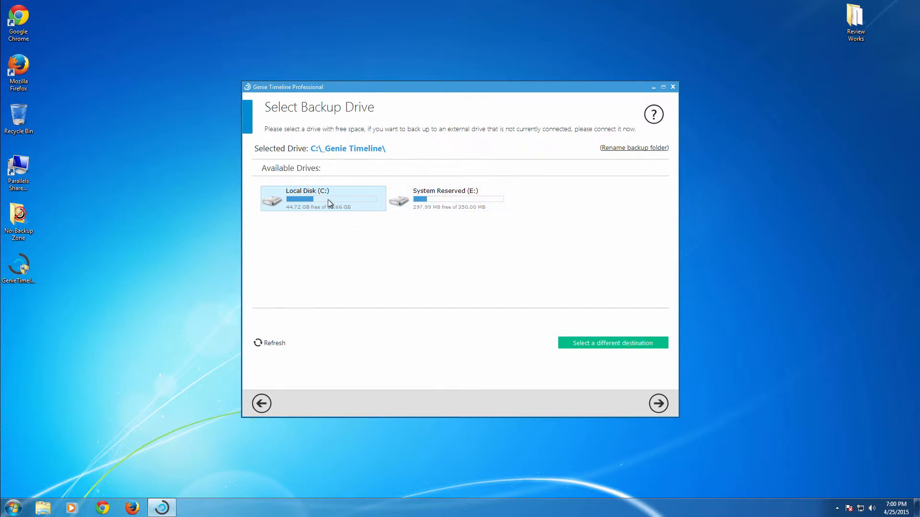
mouse_move(601, 350)
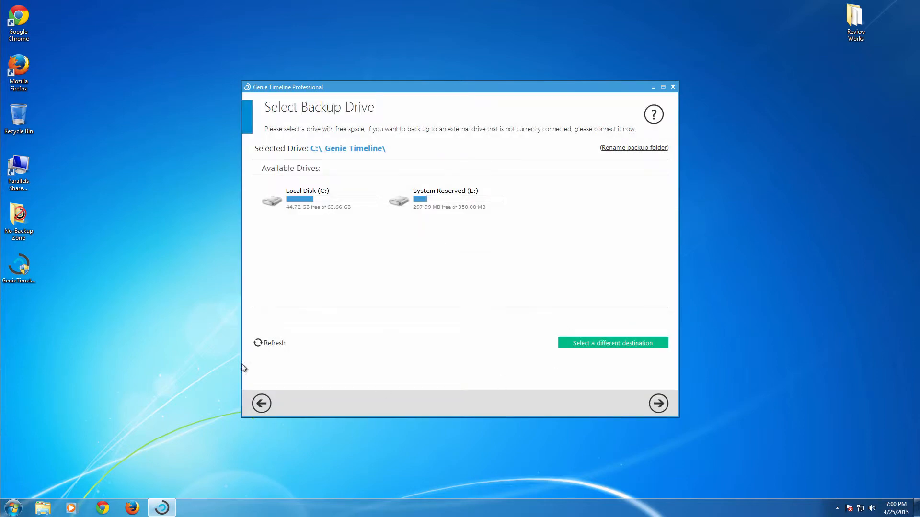
Step: Advance the wizard to the Smart Selection page to pick Email, Desktop, Documents, Pictures, Music, Videos
click(658, 403)
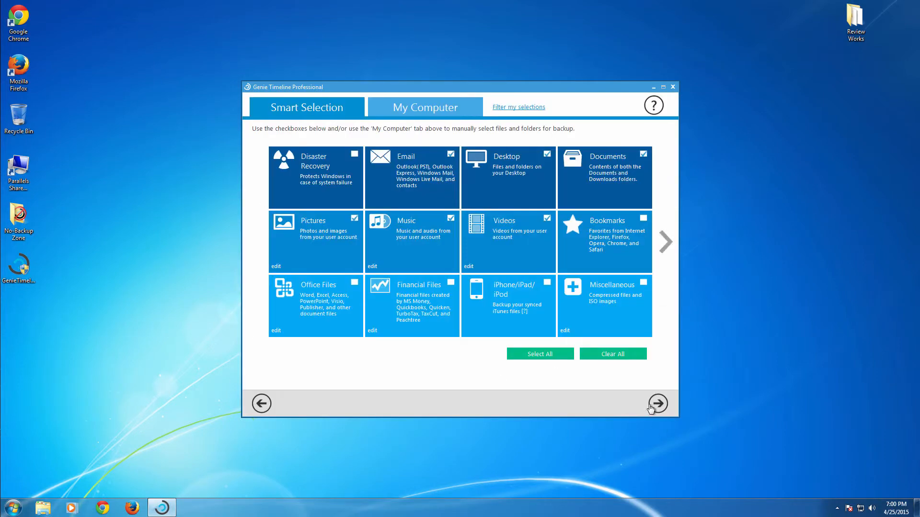
mouse_move(400, 260)
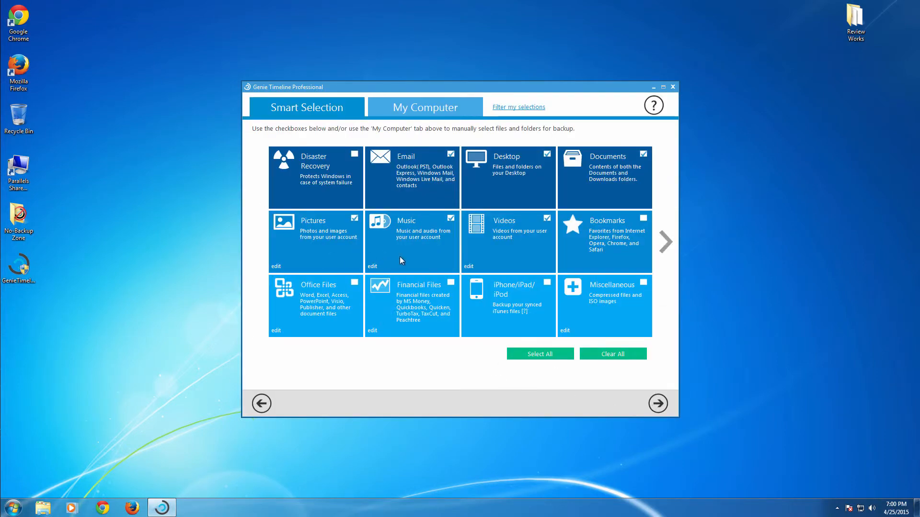
mouse_move(555, 308)
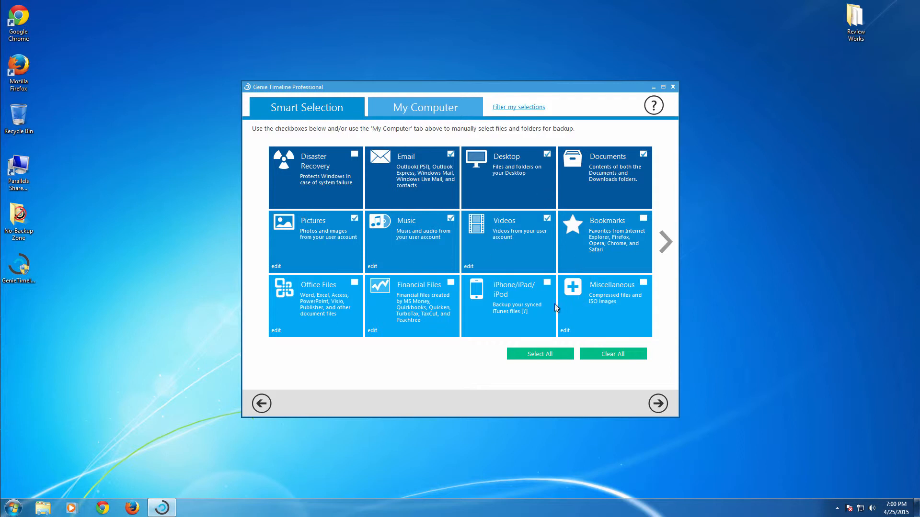
mouse_move(322, 154)
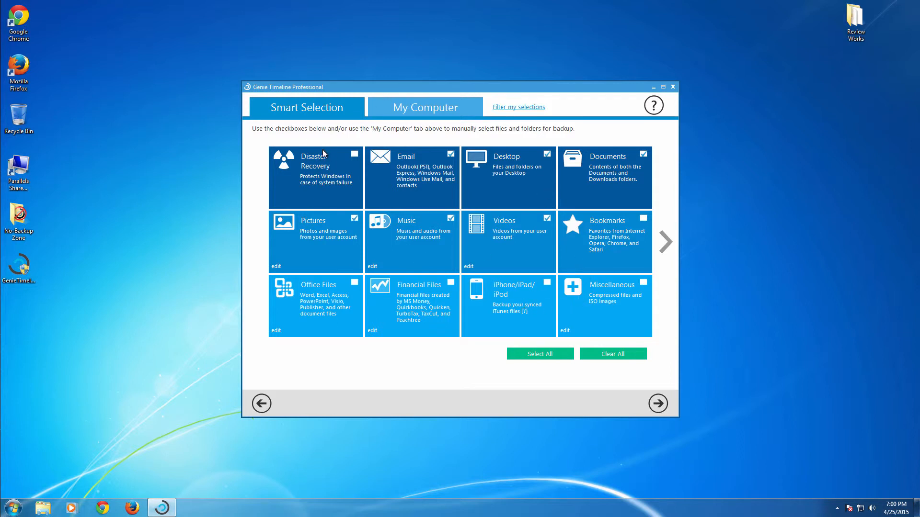
mouse_move(535, 278)
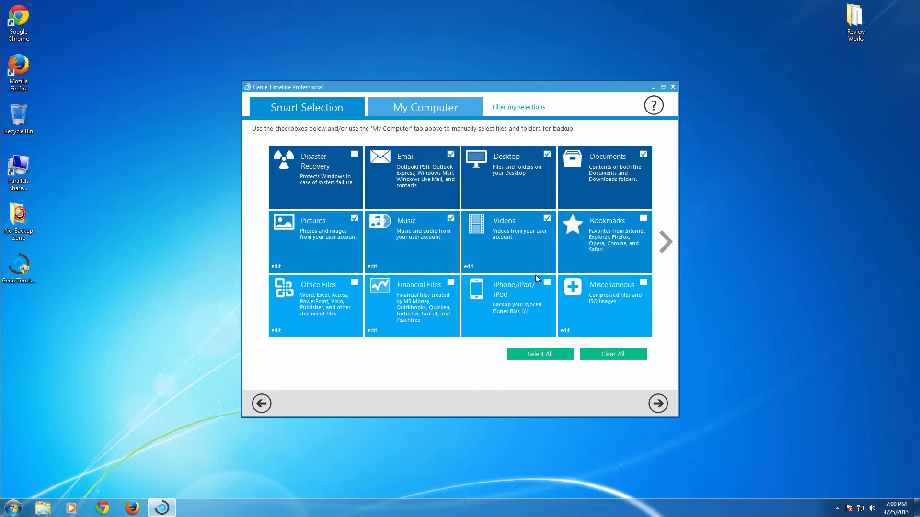
mouse_move(507, 290)
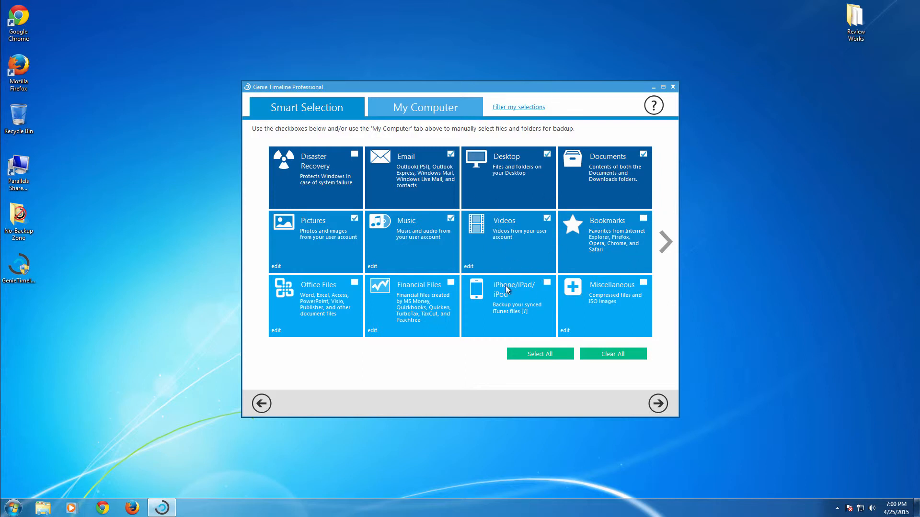
mouse_move(604, 332)
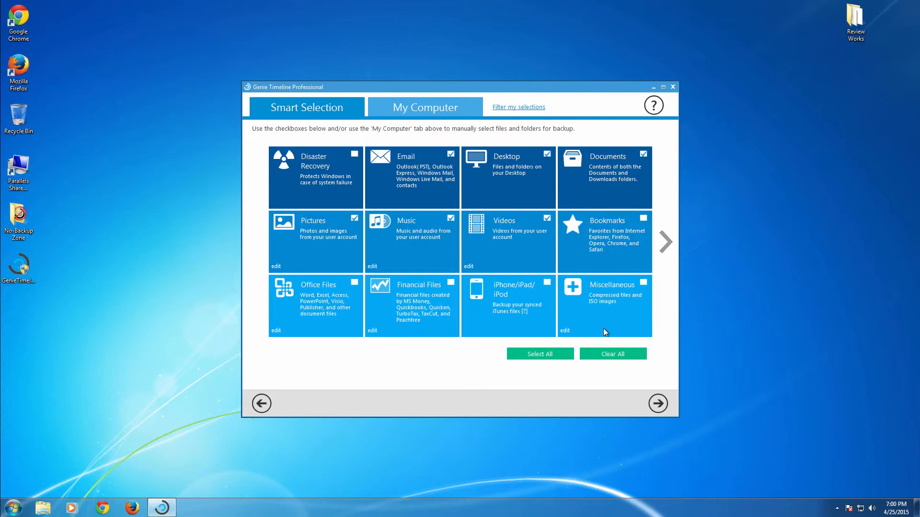
mouse_move(603, 334)
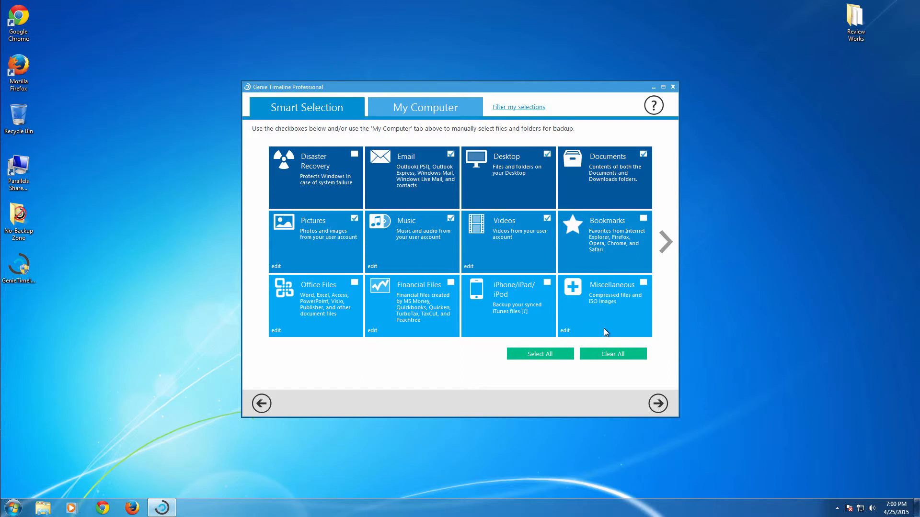
click(425, 107)
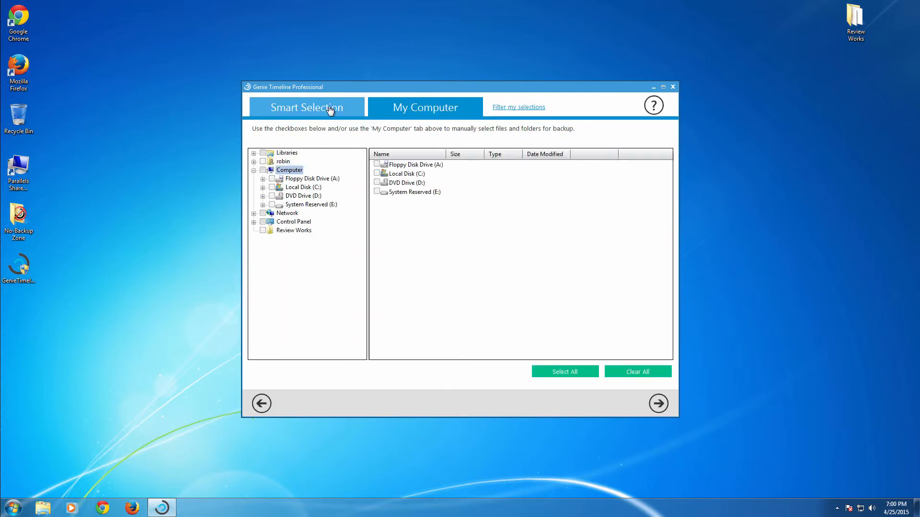
mouse_move(335, 165)
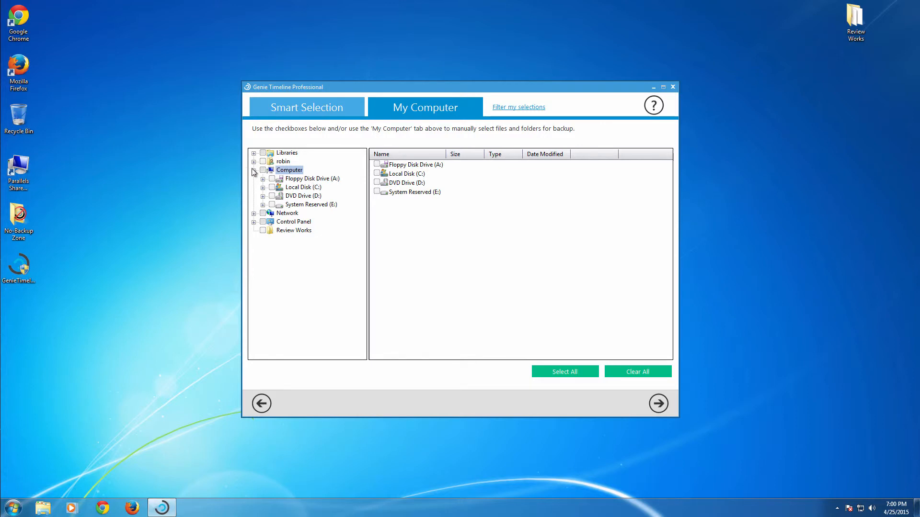
mouse_move(262, 174)
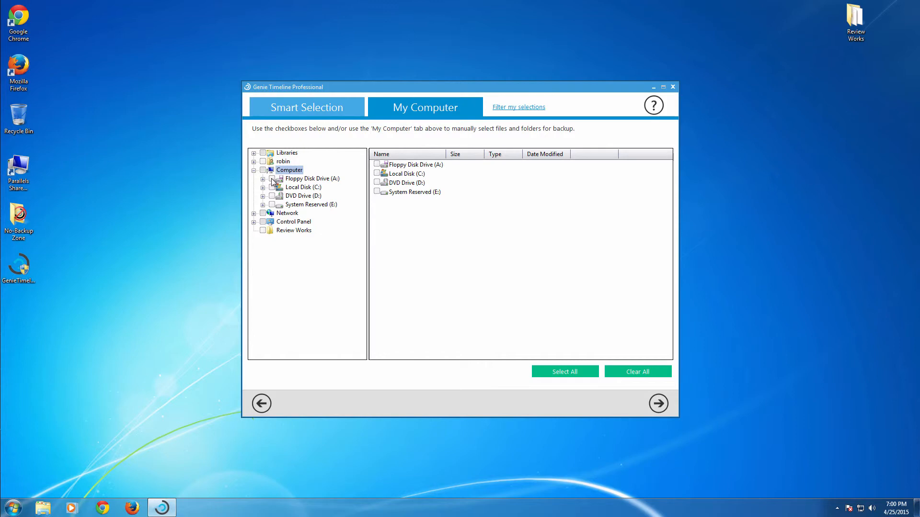
mouse_move(265, 213)
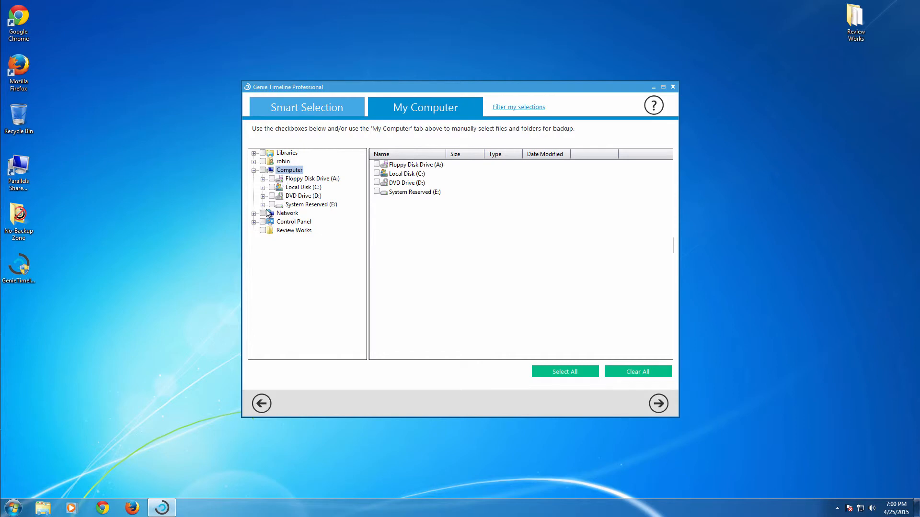
mouse_move(279, 202)
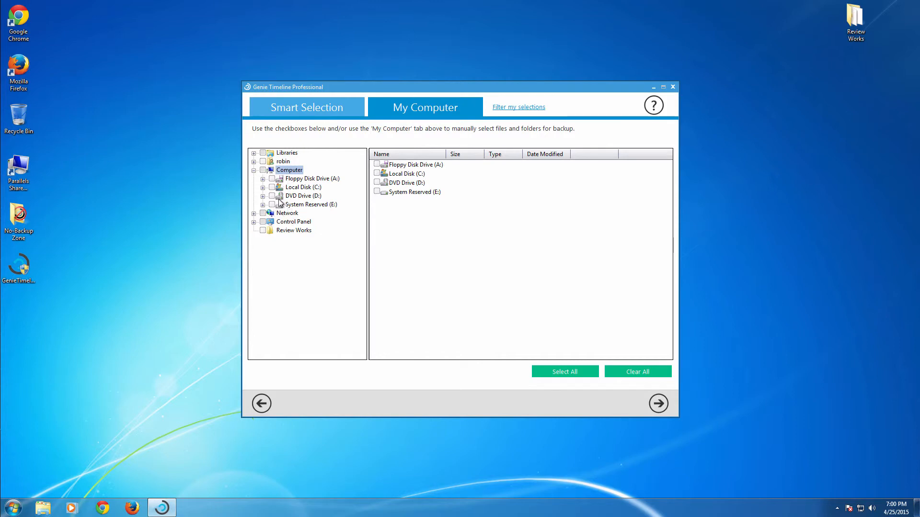
mouse_move(387, 223)
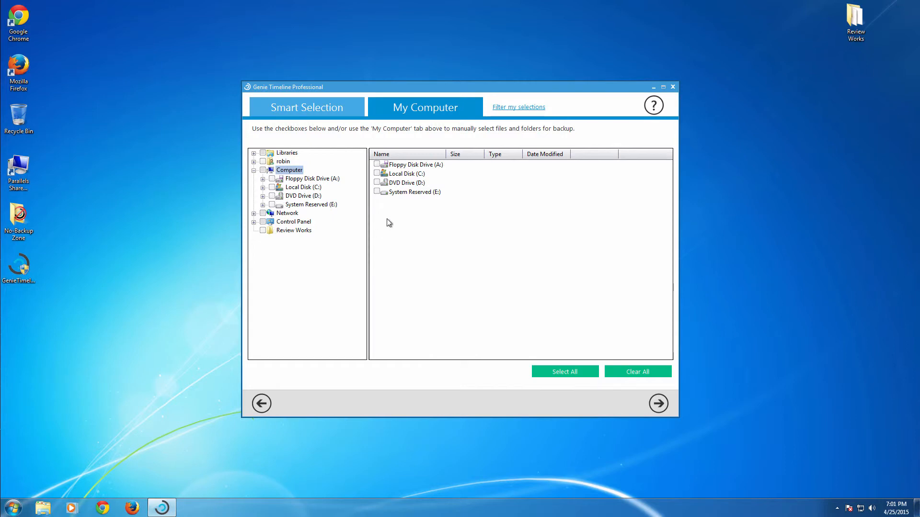
click(305, 107)
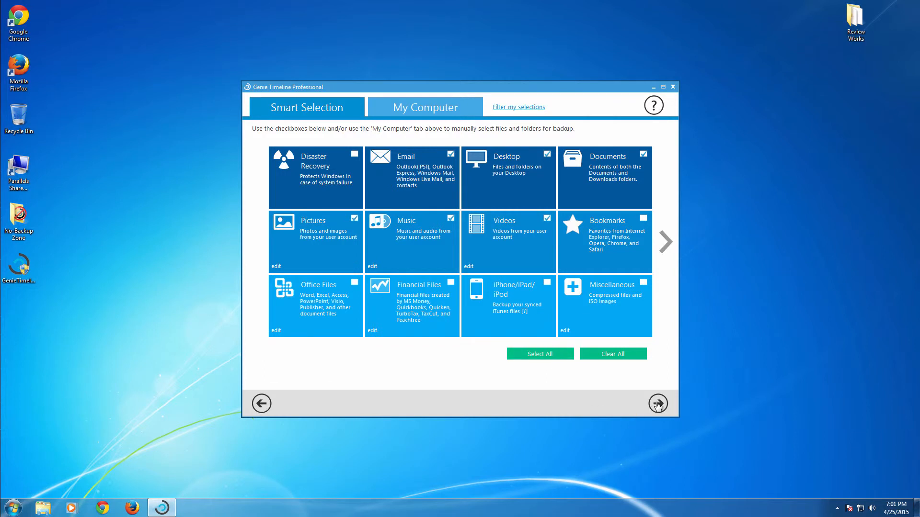
Step: On Set Backup Options, leave compression and encryption unchecked and start the first backup
click(658, 404)
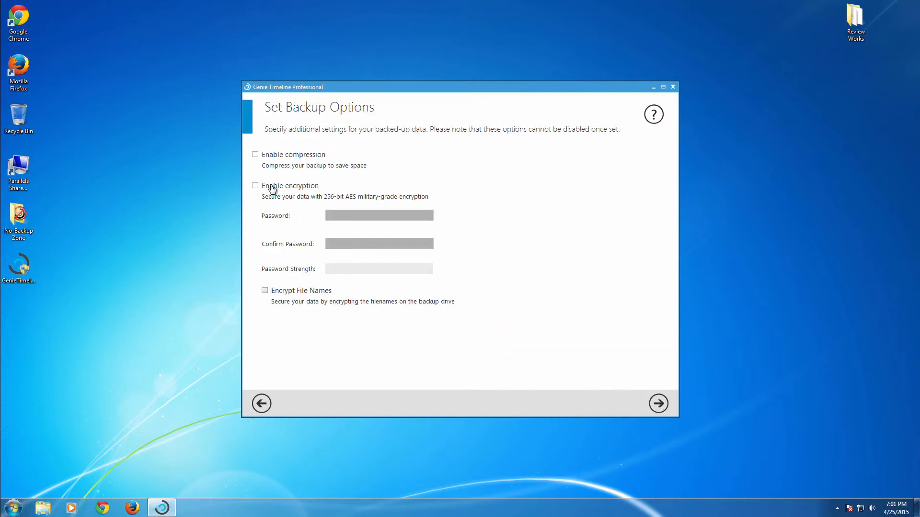
mouse_move(322, 202)
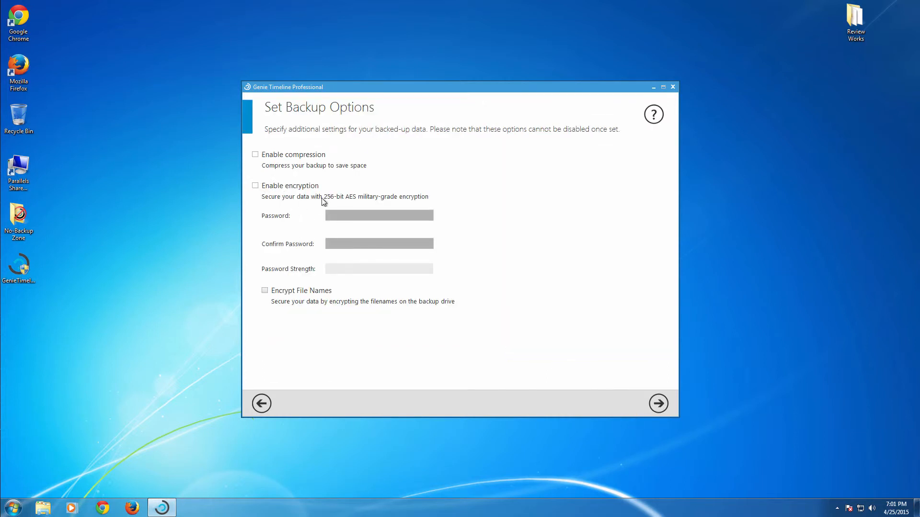
mouse_move(380, 202)
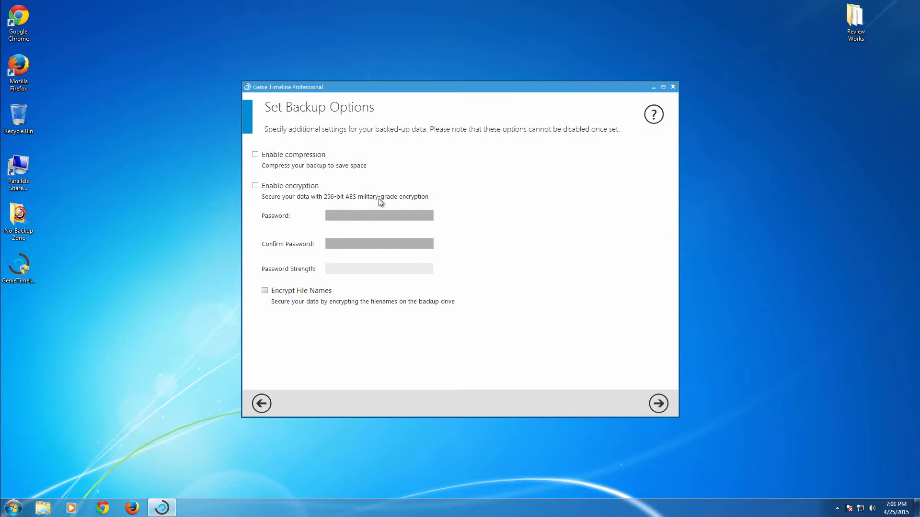
mouse_move(361, 219)
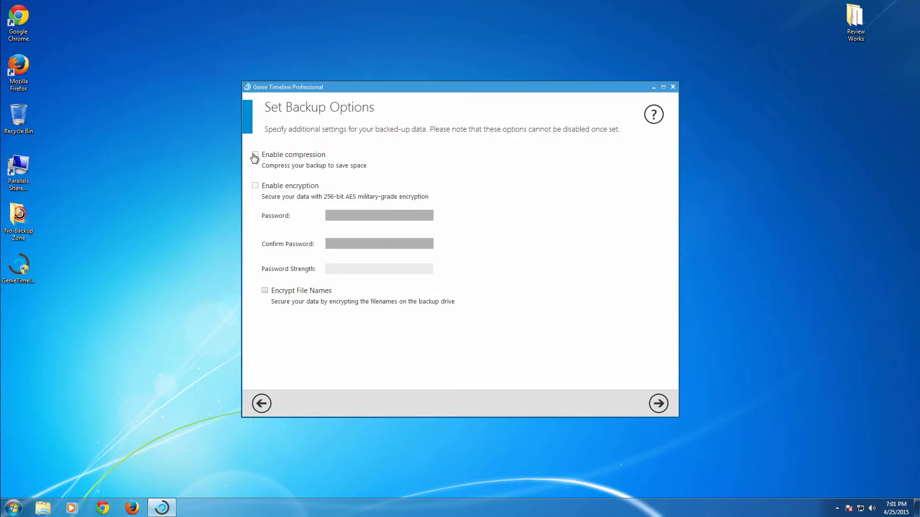
click(254, 154)
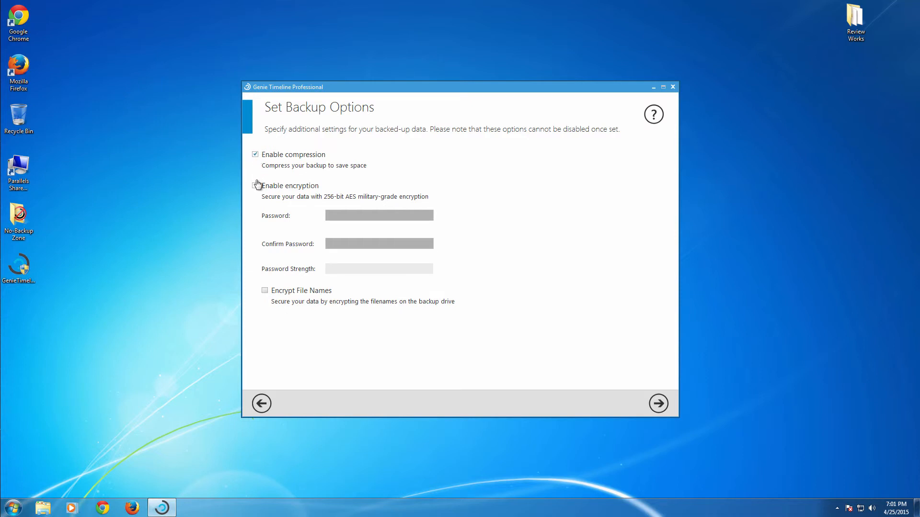
click(254, 155)
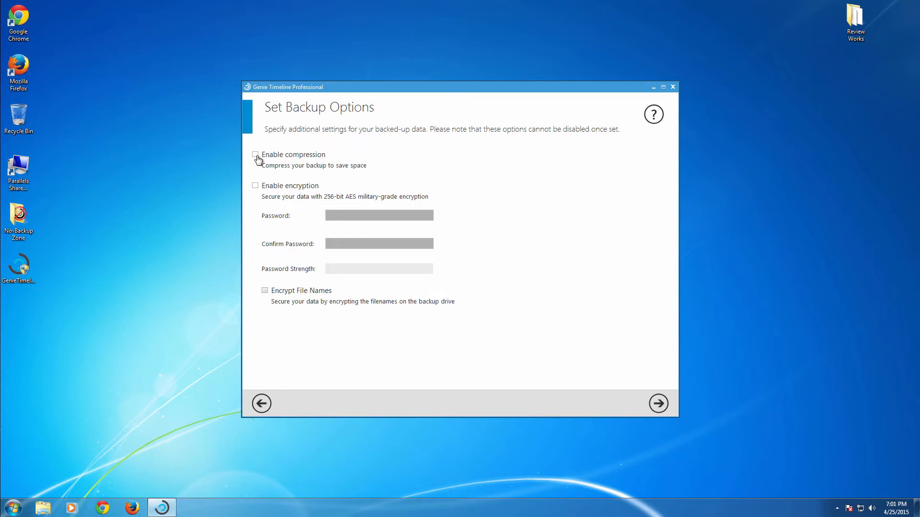
mouse_move(253, 188)
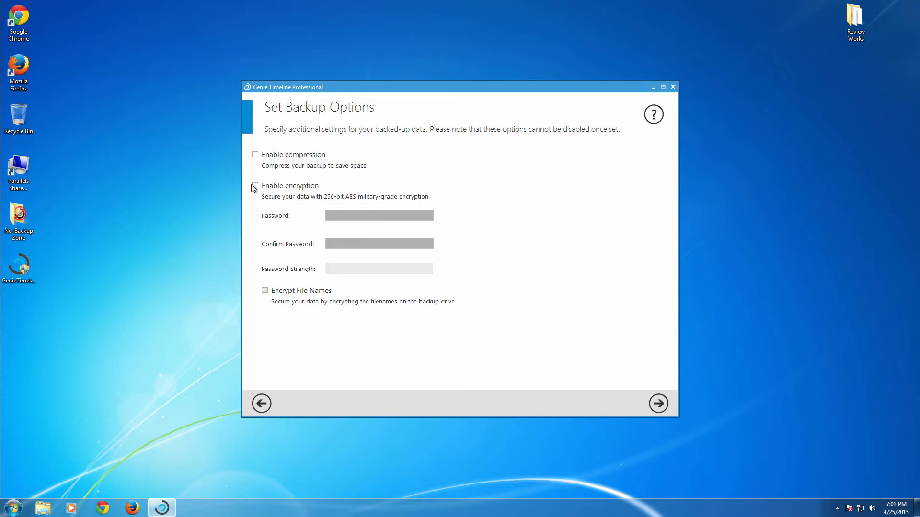
click(255, 186)
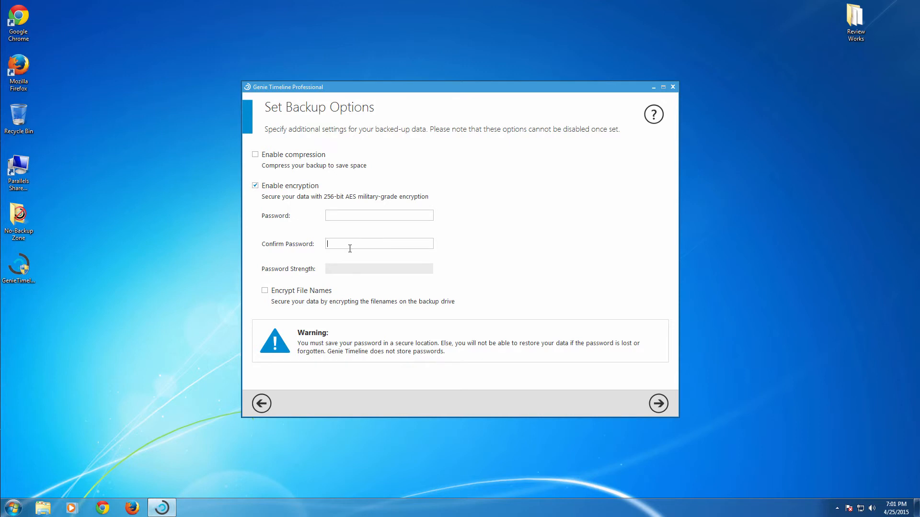
mouse_move(445, 249)
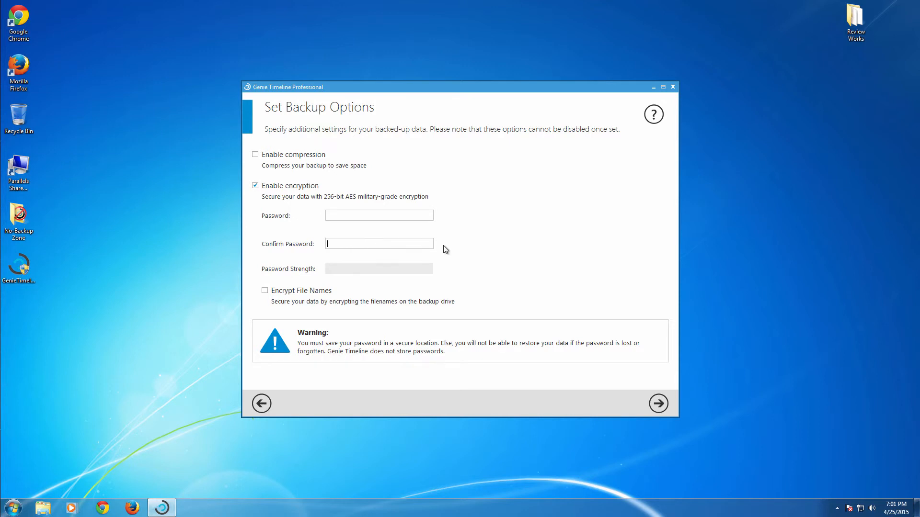
mouse_move(256, 194)
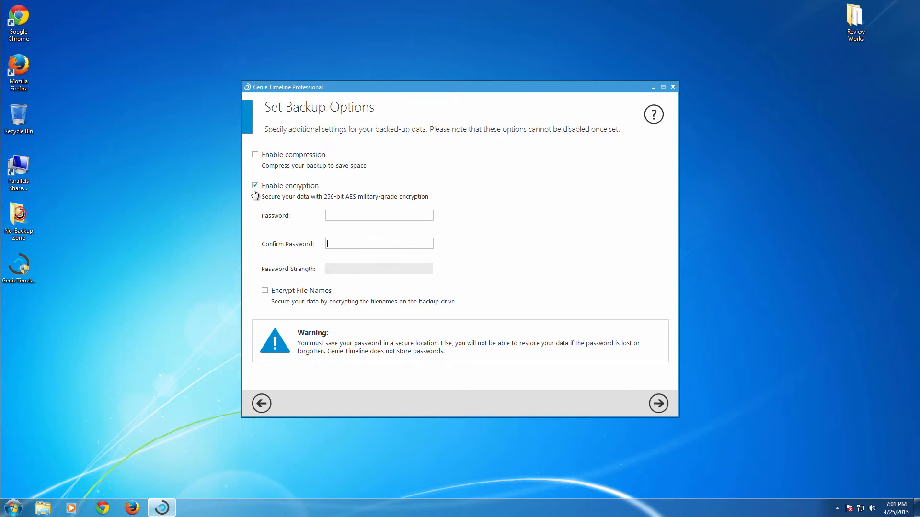
click(657, 404)
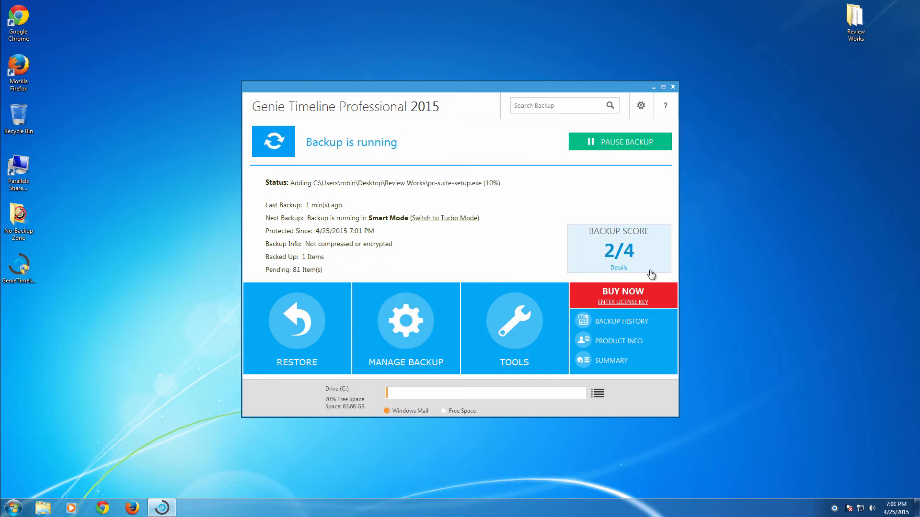
Step: Expand the dashboard TOOLS tile to list Settings, Disaster Recovery disk and Timeline Recycle Bin
click(512, 327)
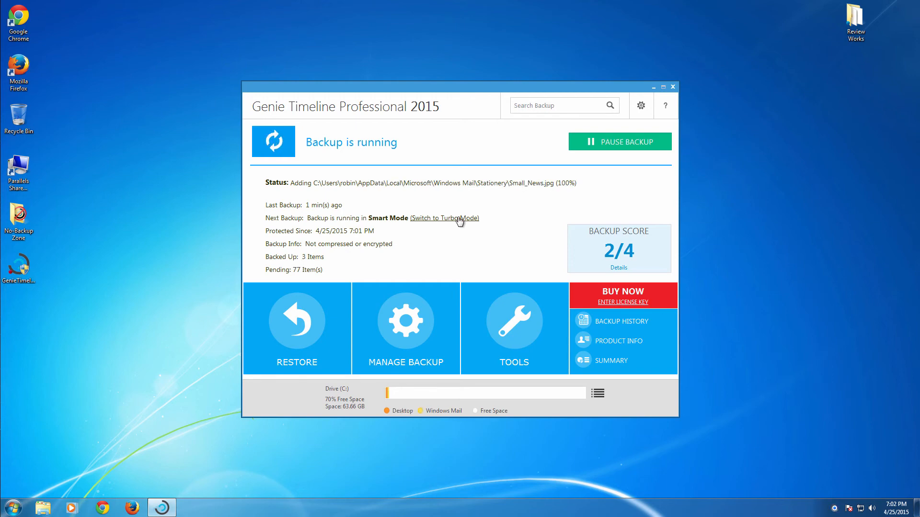
mouse_move(440, 250)
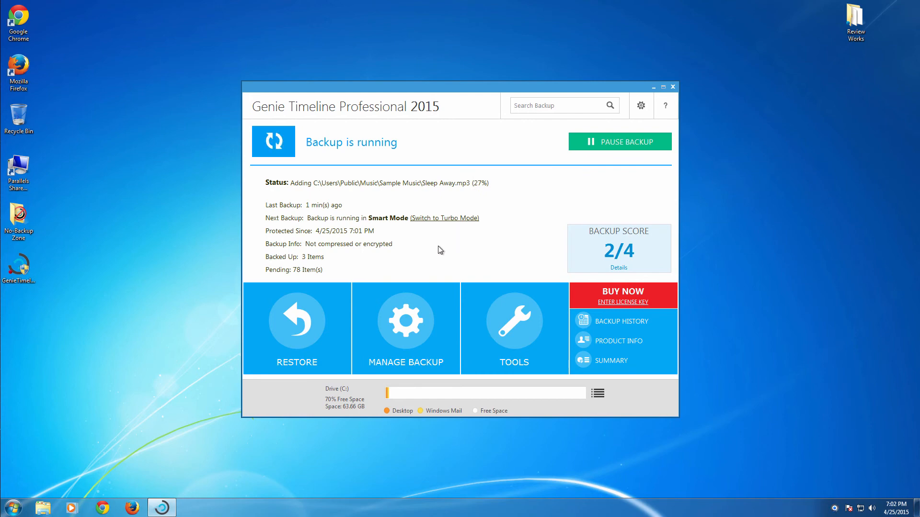
mouse_move(582, 212)
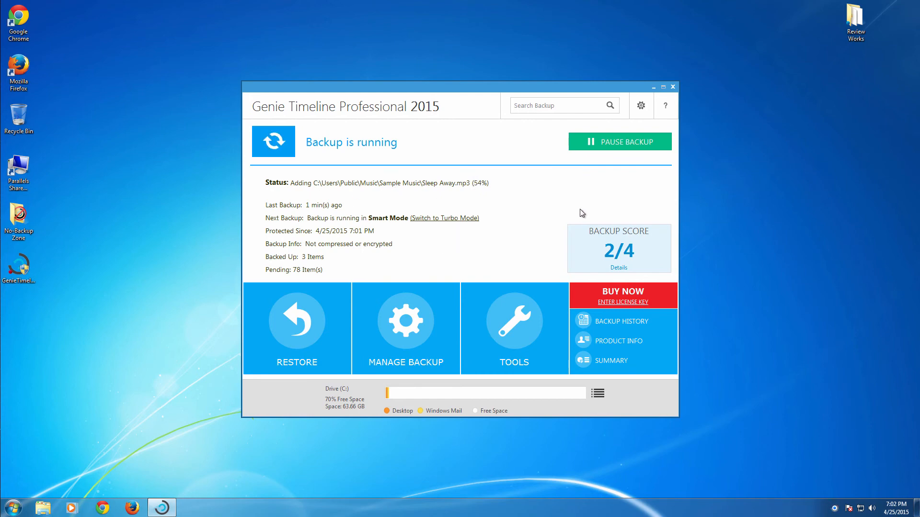
click(513, 327)
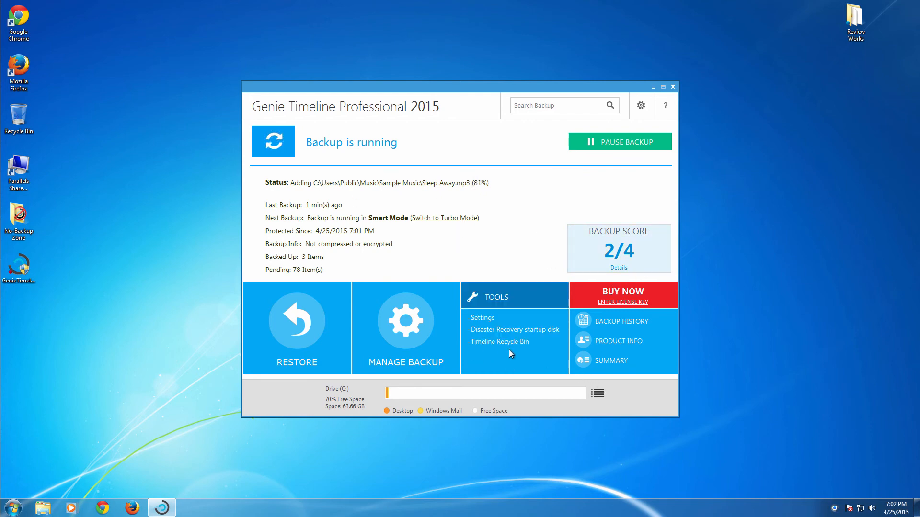